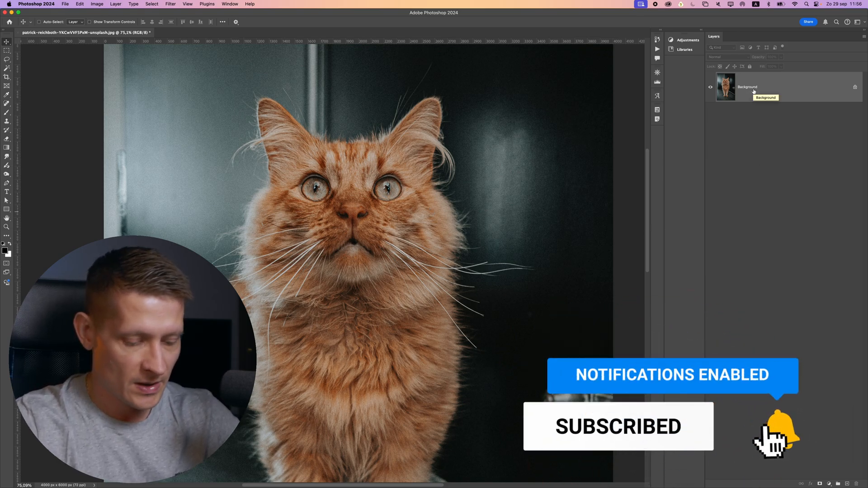
- Duplicate the Background cat photo to Layer 1 and convert it to a smart object
key(cmd+j)
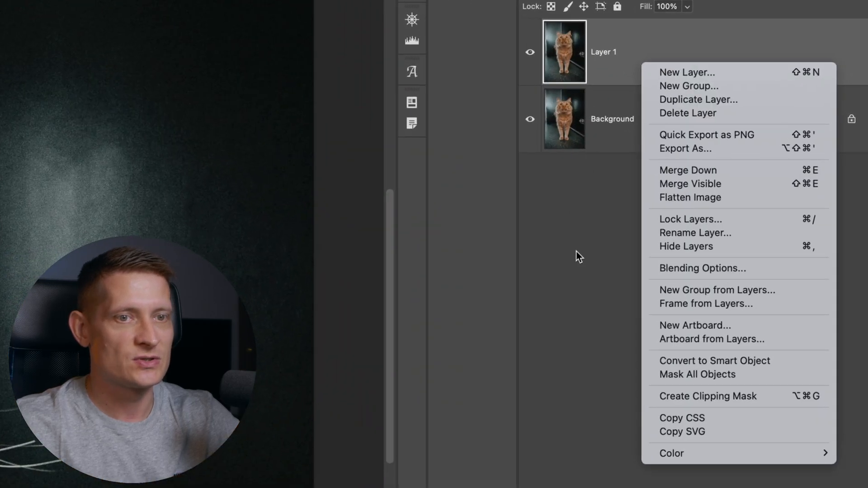
mouse_move(679, 364)
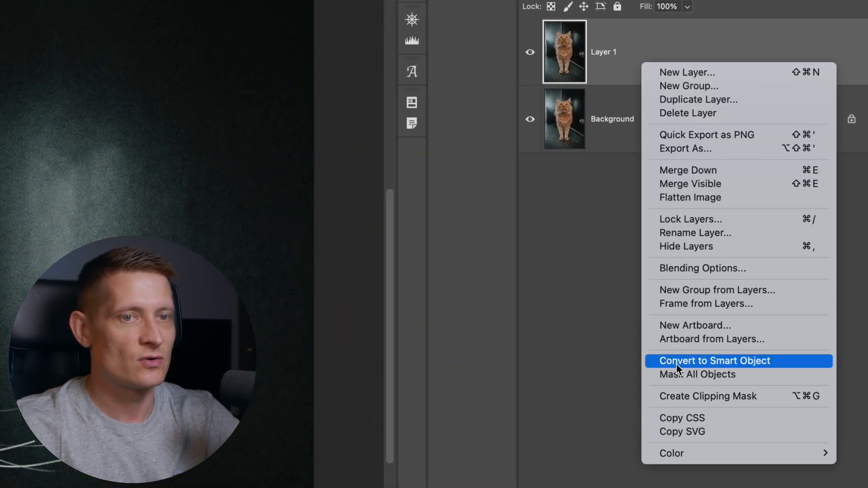
click(170, 4)
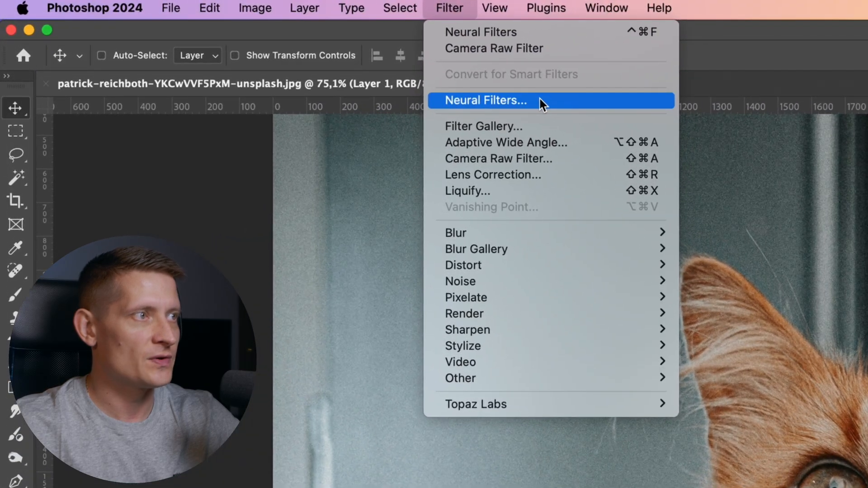
- Enable the Depth Blur neural filter on Layer 1 with blur strength at 100
click(485, 100)
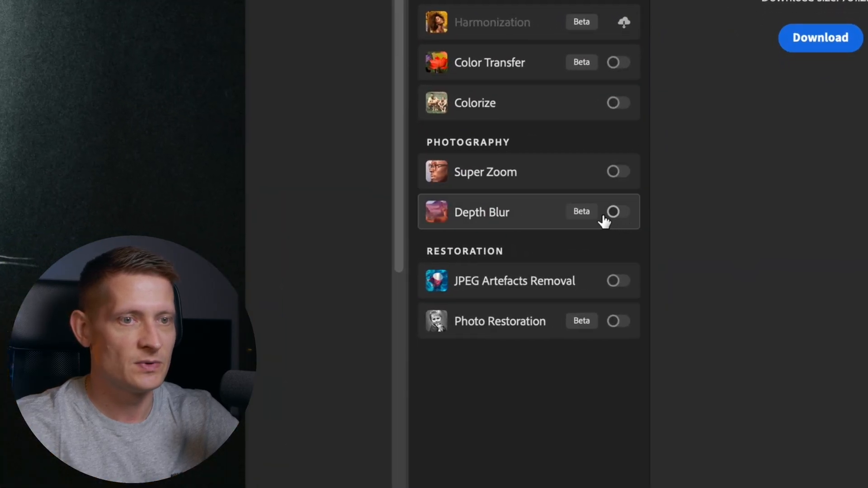
click(616, 212)
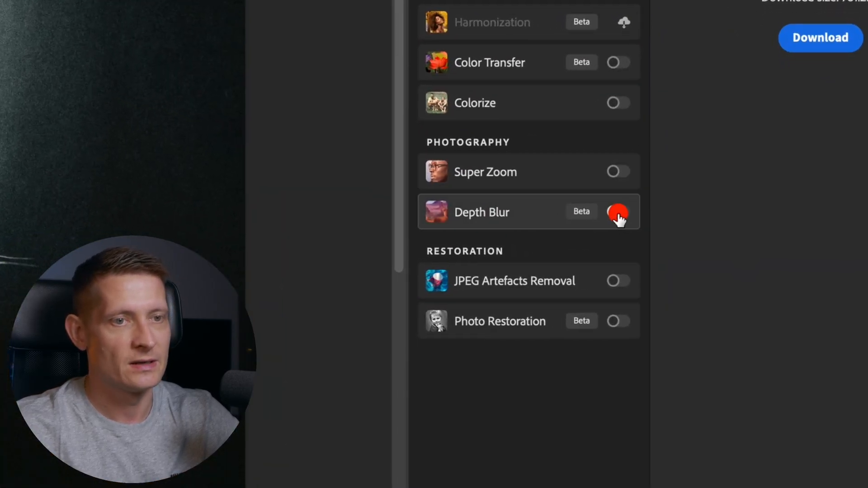
click(617, 212)
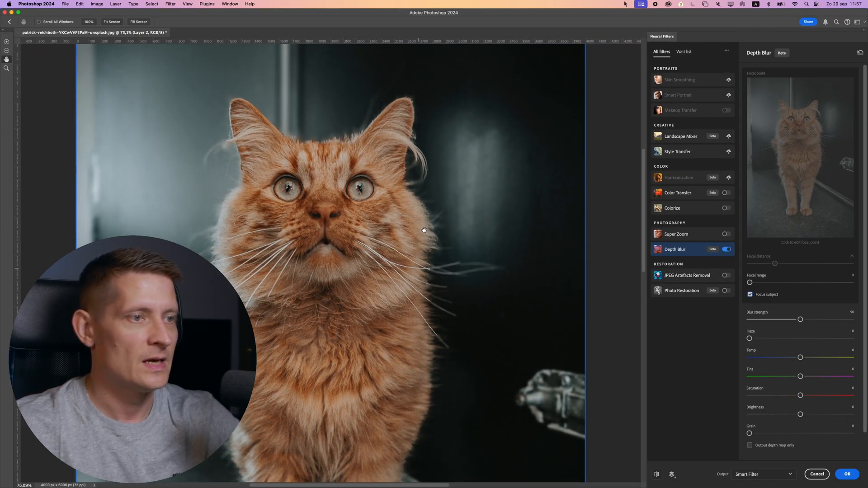
mouse_move(654, 293)
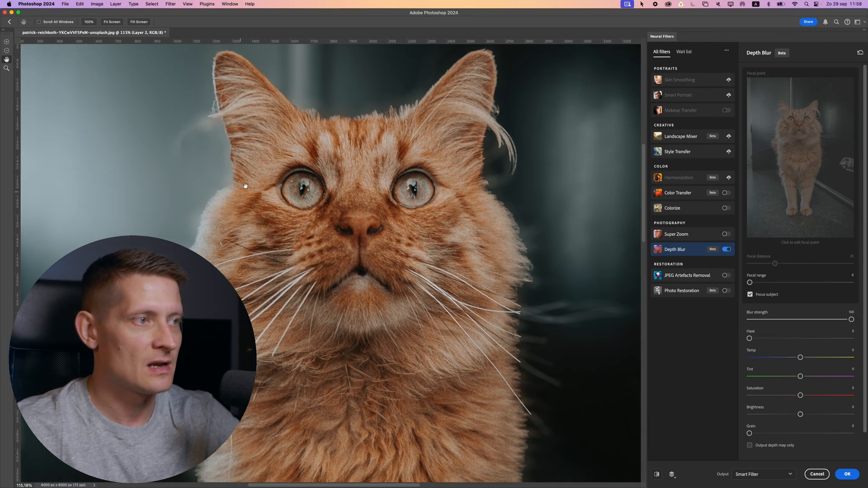
mouse_move(398, 107)
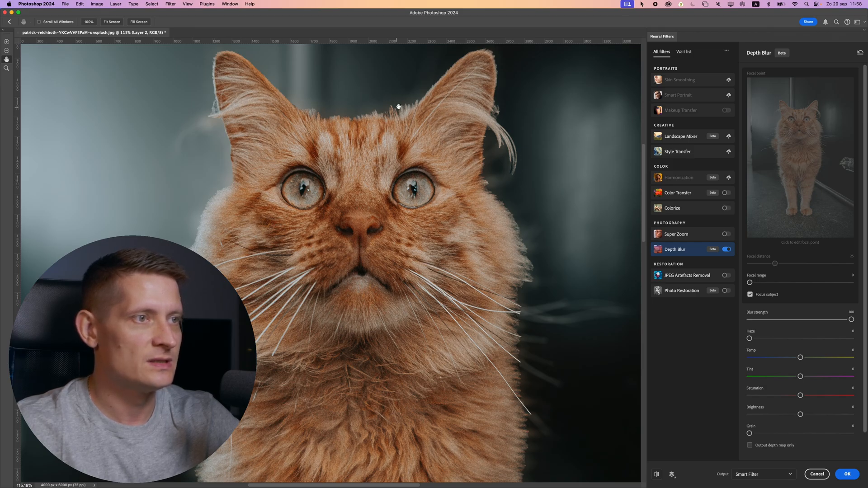
mouse_move(515, 248)
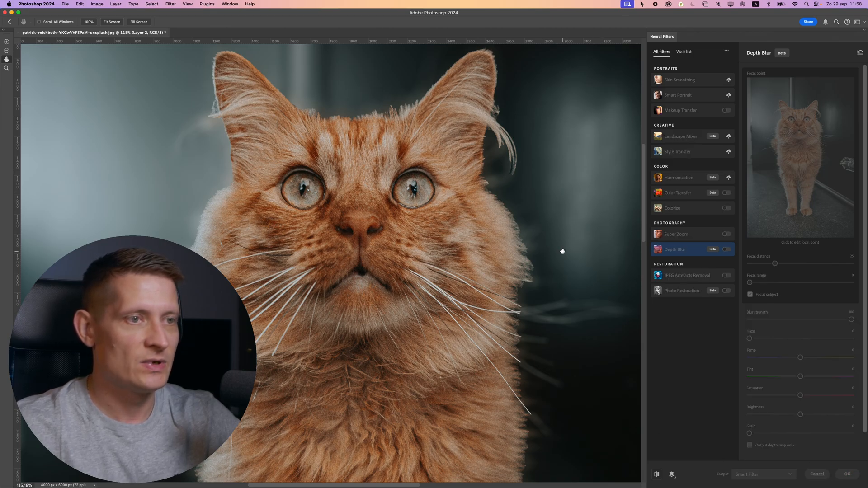
- Add a layer mask and paint black along the ear's fur edge to remove the halo
click(846, 474)
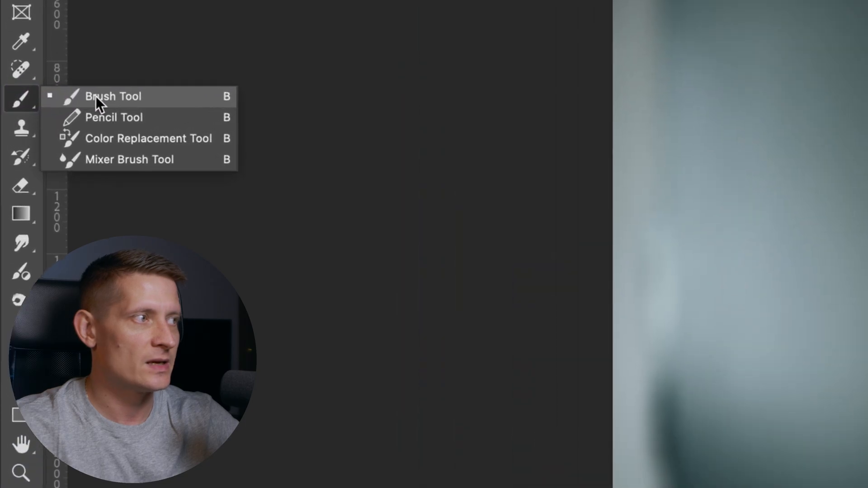
click(114, 96)
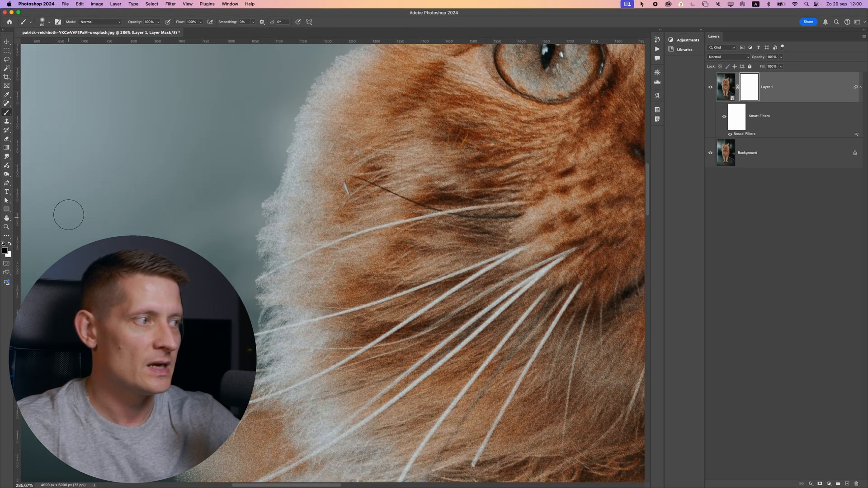
click(273, 219)
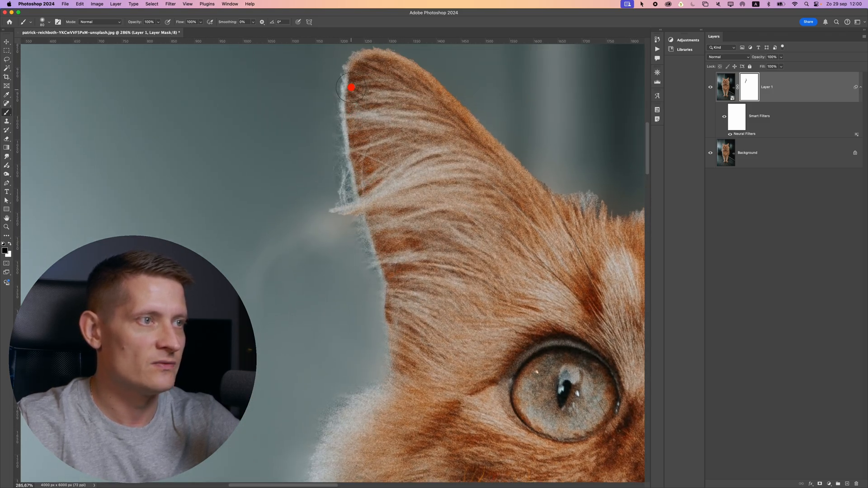
scroll(down, 3)
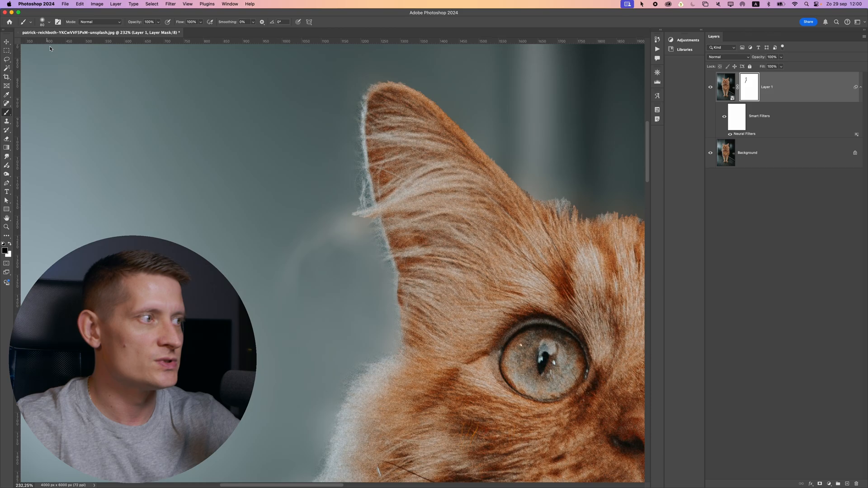
- Draw a curved whisker Shape 1 at 47% opacity with a mask, using the Short Hair brush
click(41, 23)
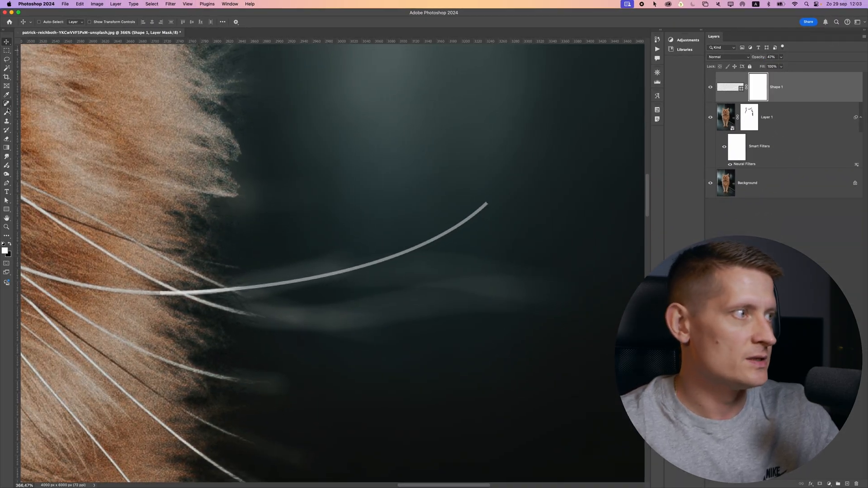
click(7, 111)
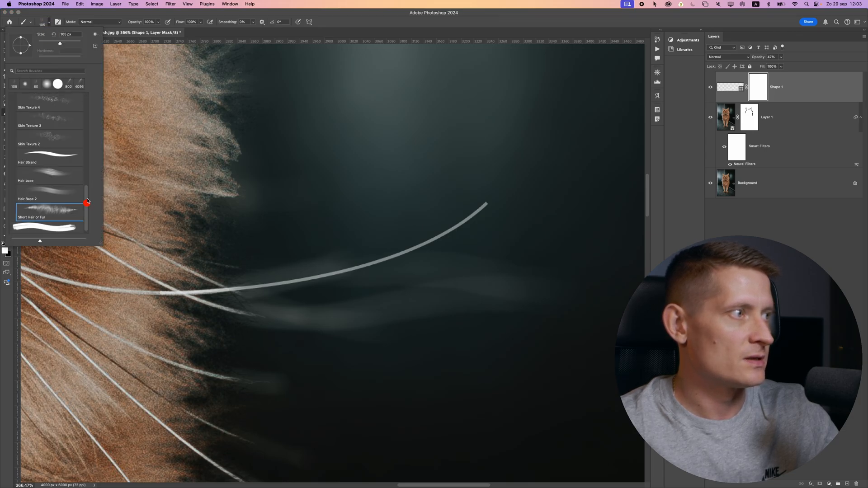